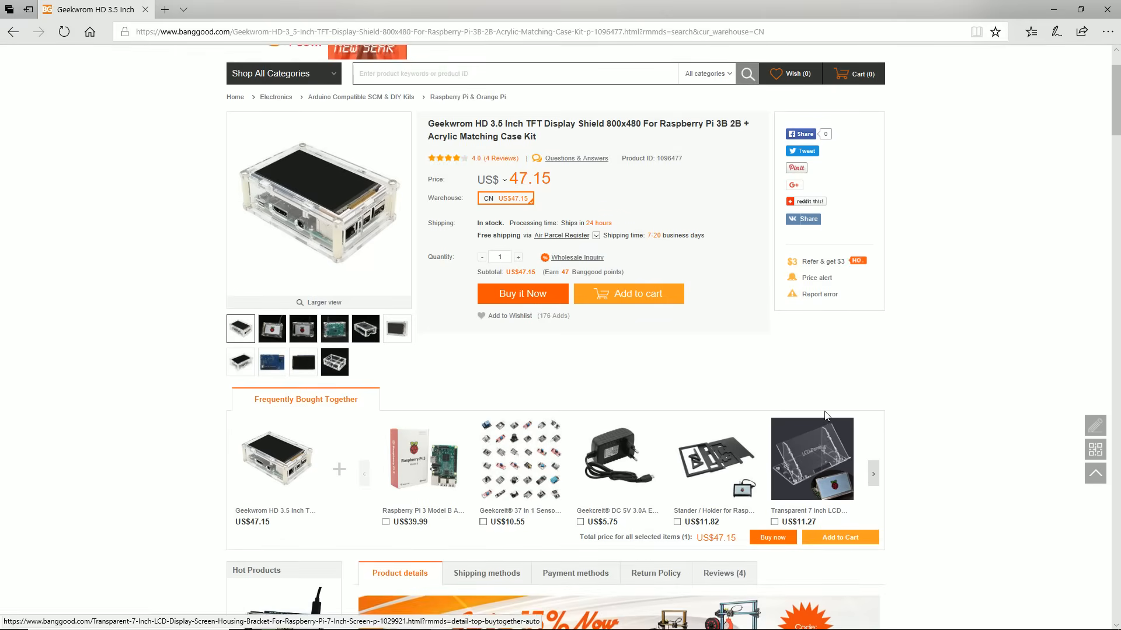
# Save the dt-blob.bin download from the DIY step 2 link
pyautogui.scroll(-3)
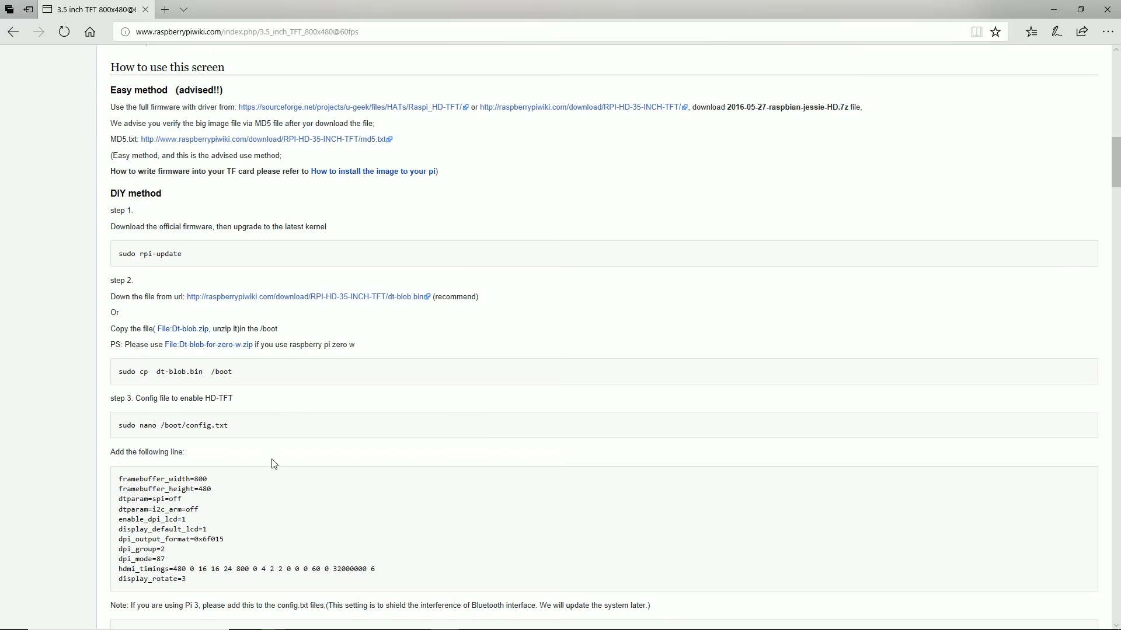
pyautogui.scroll(-3)
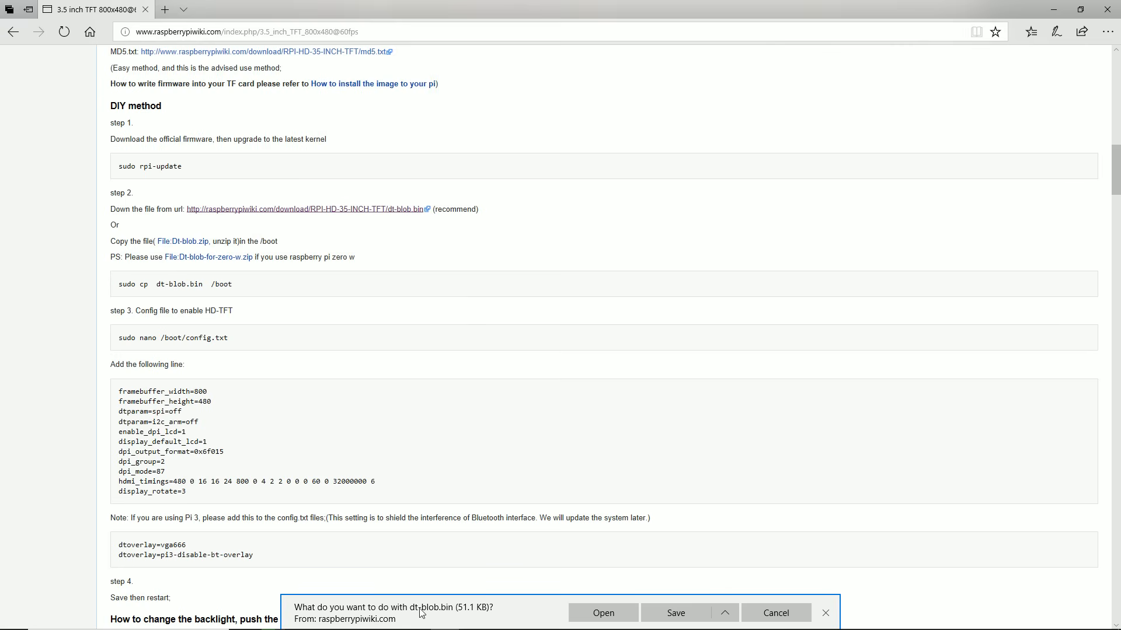
pyautogui.click(775, 613)
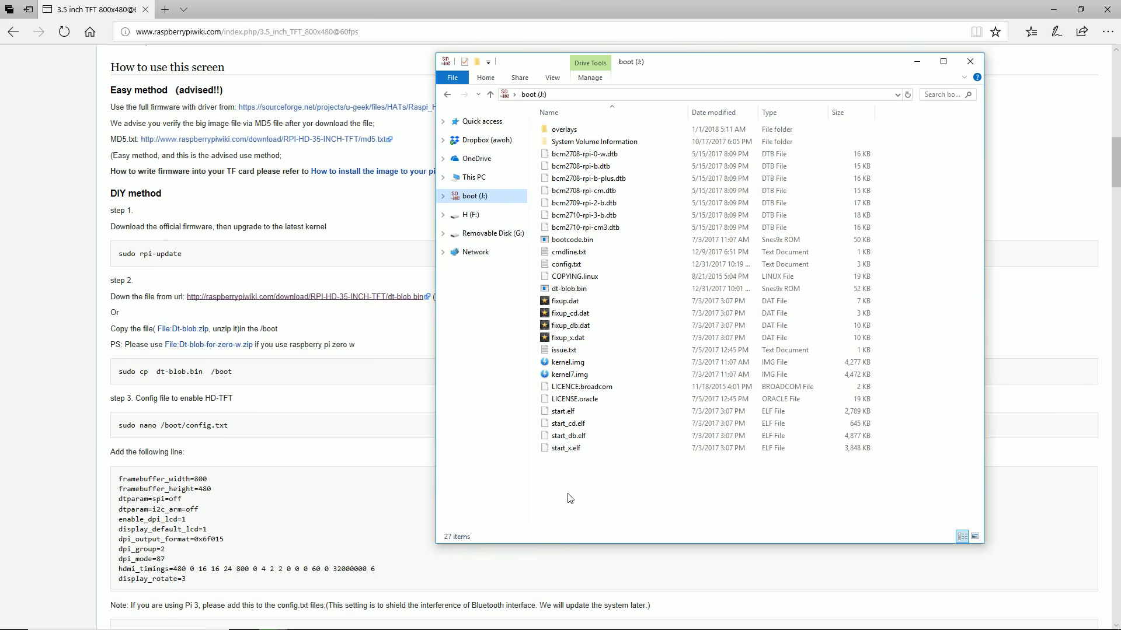
# Confirm dt-blob.bin is in the boot folder and open config.txt with WordPad
pyautogui.click(570, 288)
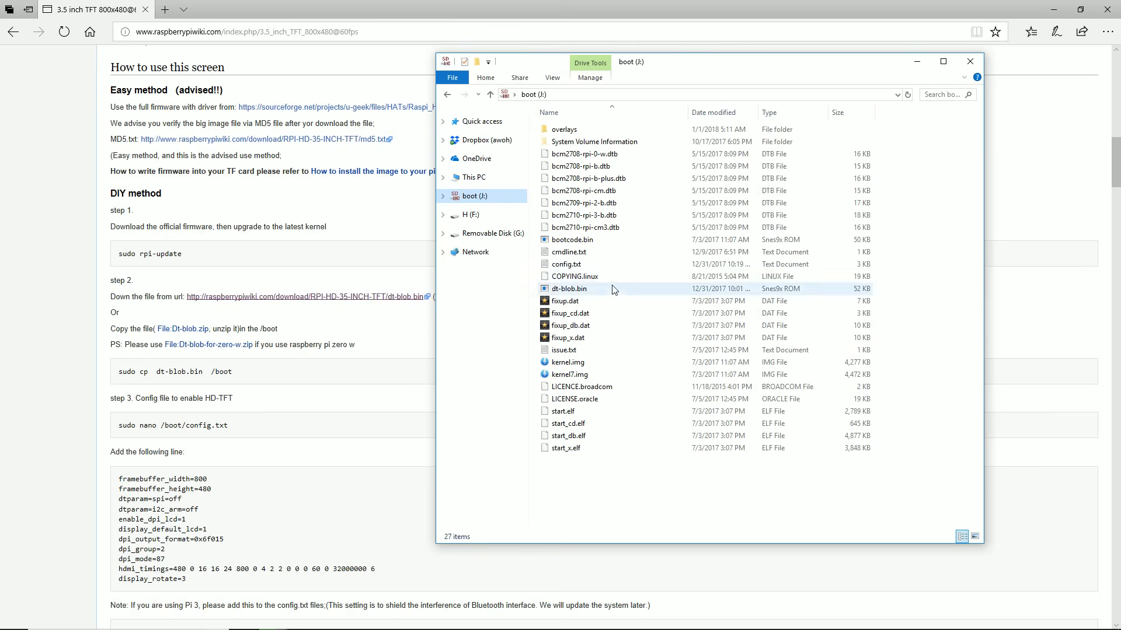
pyautogui.click(569, 289)
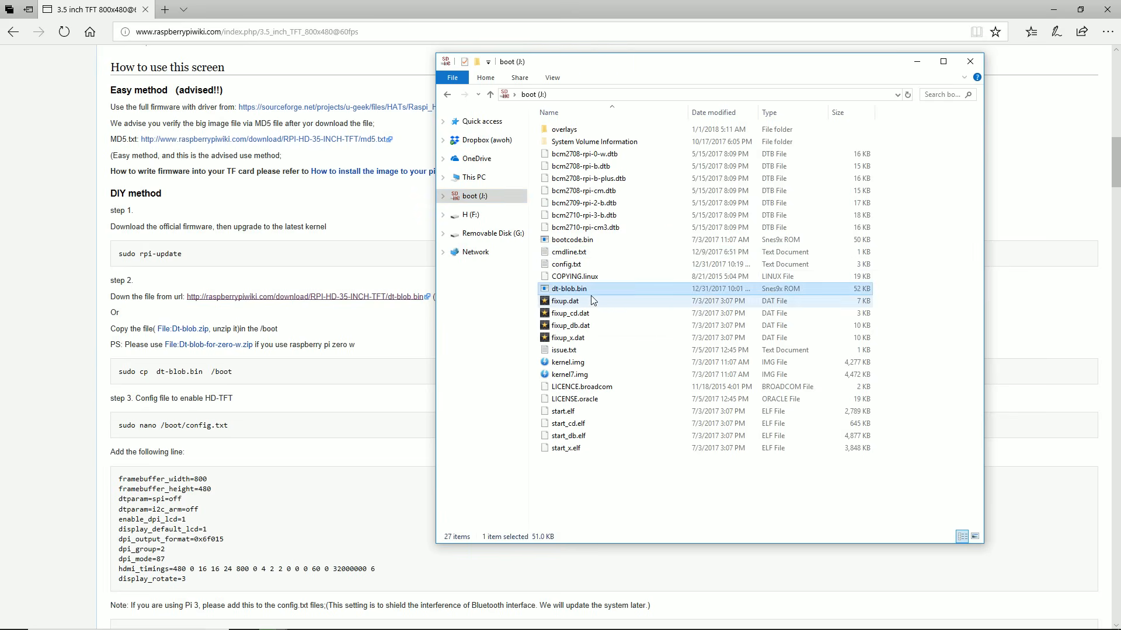
pyautogui.moveTo(585, 294)
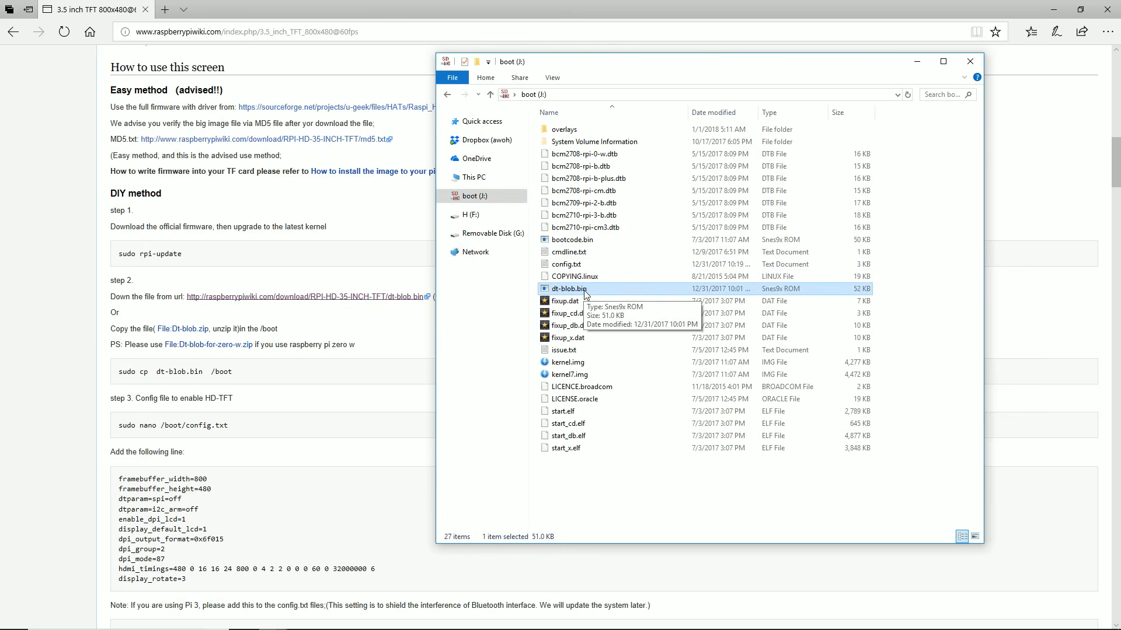
pyautogui.moveTo(711, 361)
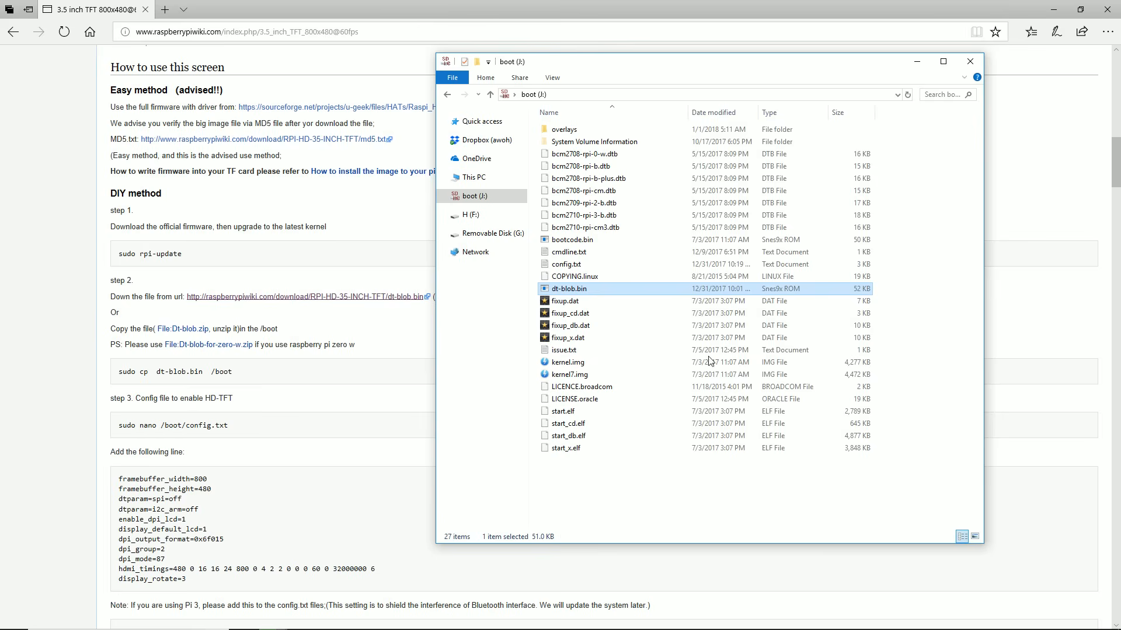
pyautogui.moveTo(737, 456)
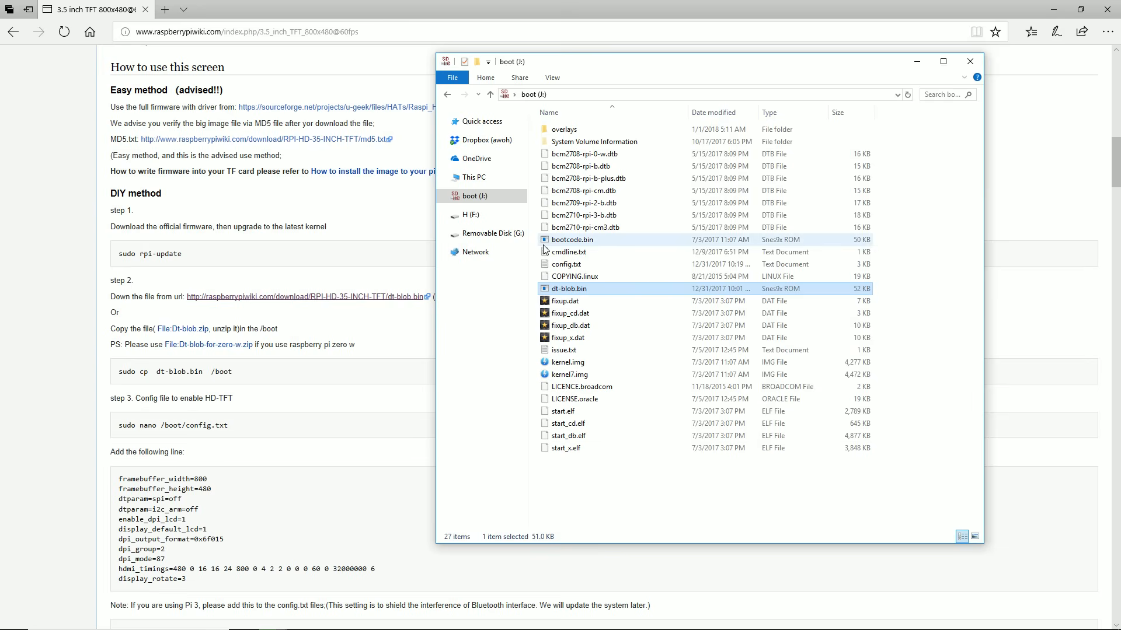
pyautogui.click(566, 263)
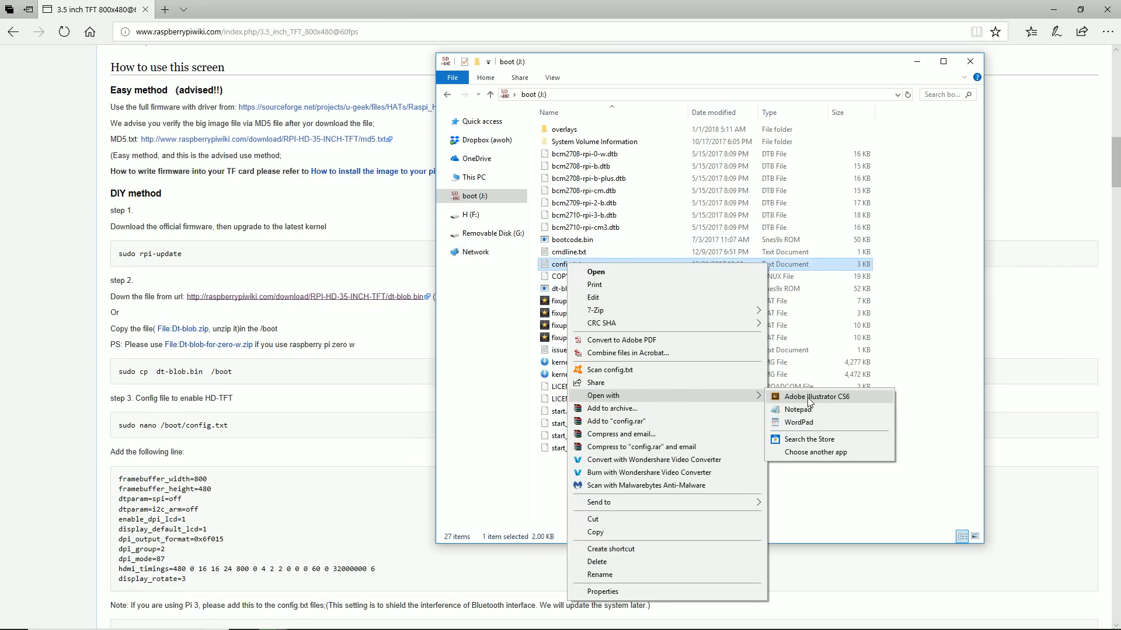
pyautogui.click(797, 423)
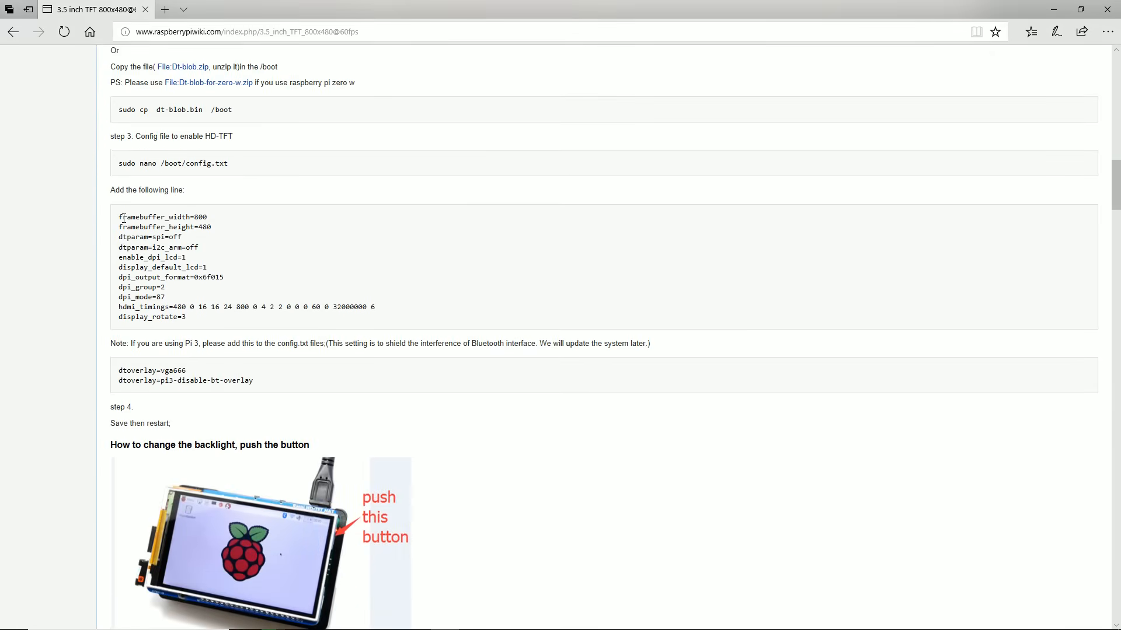
# Select step 3's framebuffer and DPI display lines on the wiki for copying
pyautogui.moveTo(119, 217); pyautogui.dragTo(244, 307)
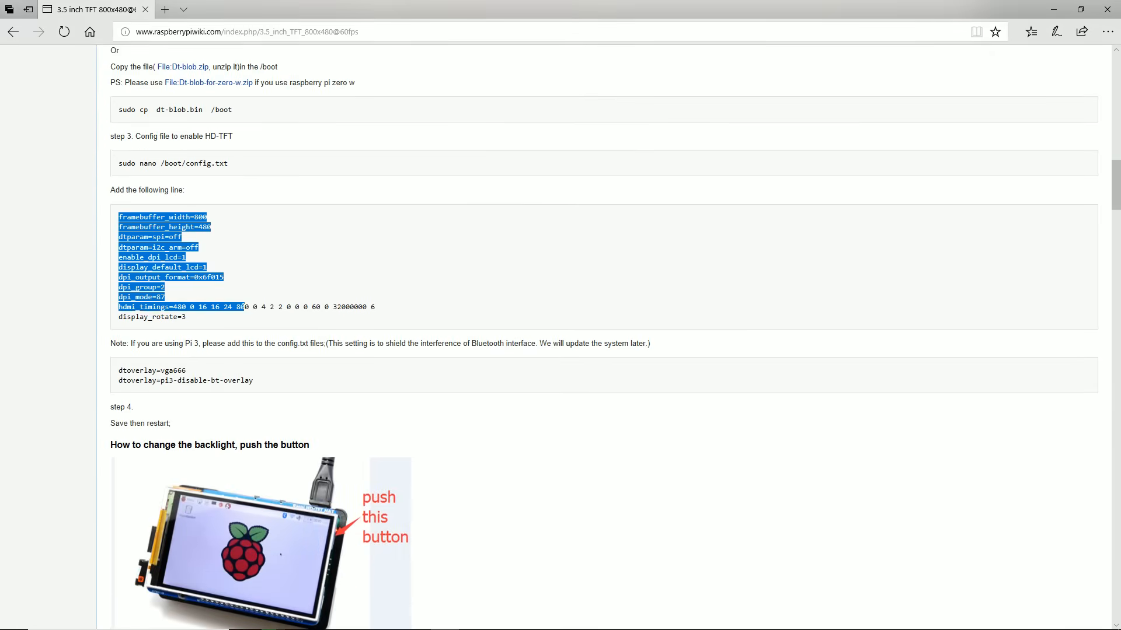
pyautogui.click(227, 321)
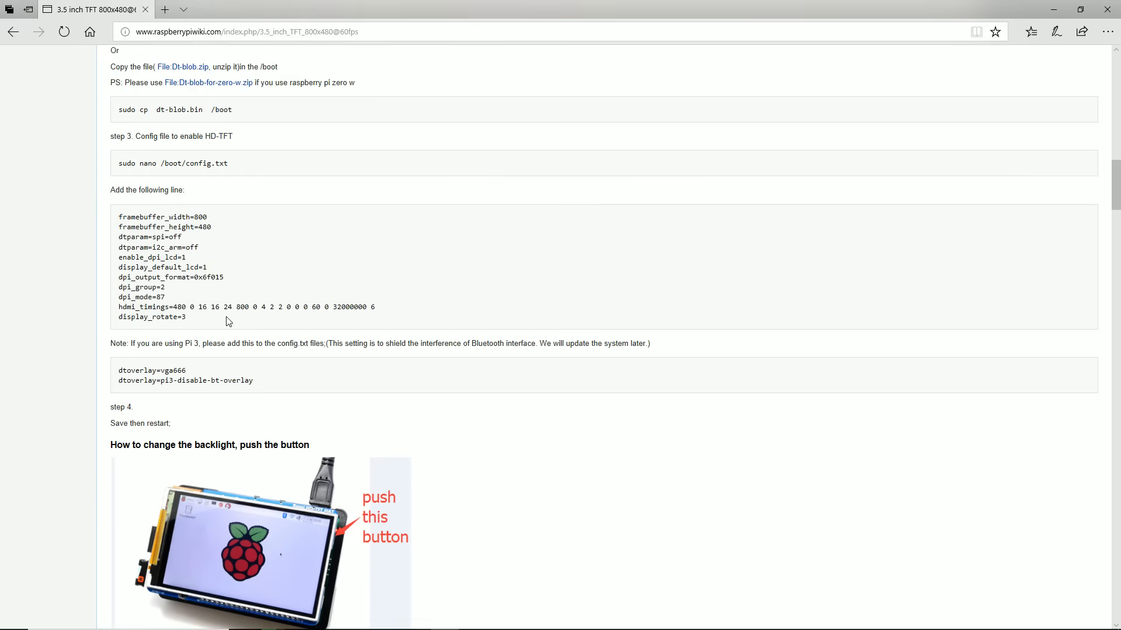
pyautogui.moveTo(229, 327)
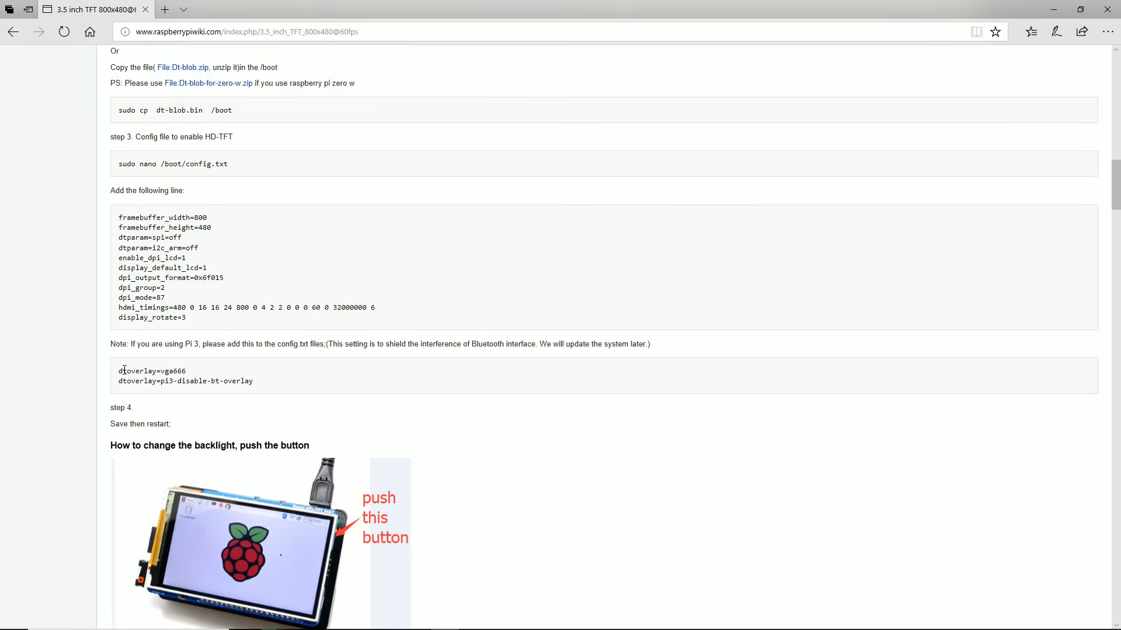
pyautogui.moveTo(119, 370); pyautogui.dragTo(254, 381)
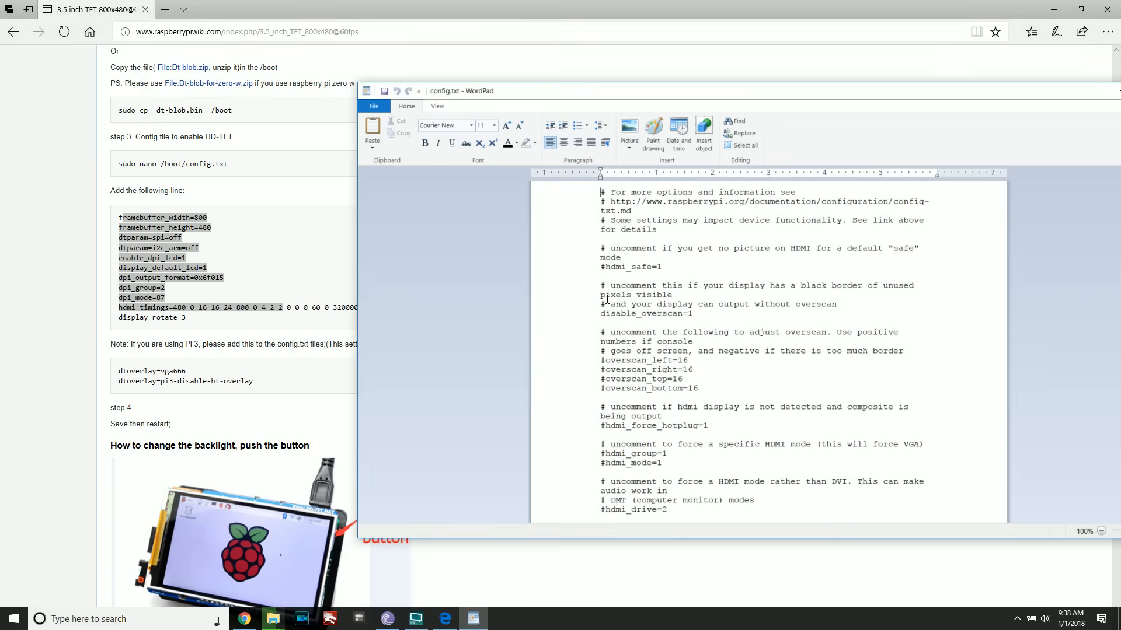
# Review the pasted display settings and dtoverlay lines in config.txt
pyautogui.scroll(-3)
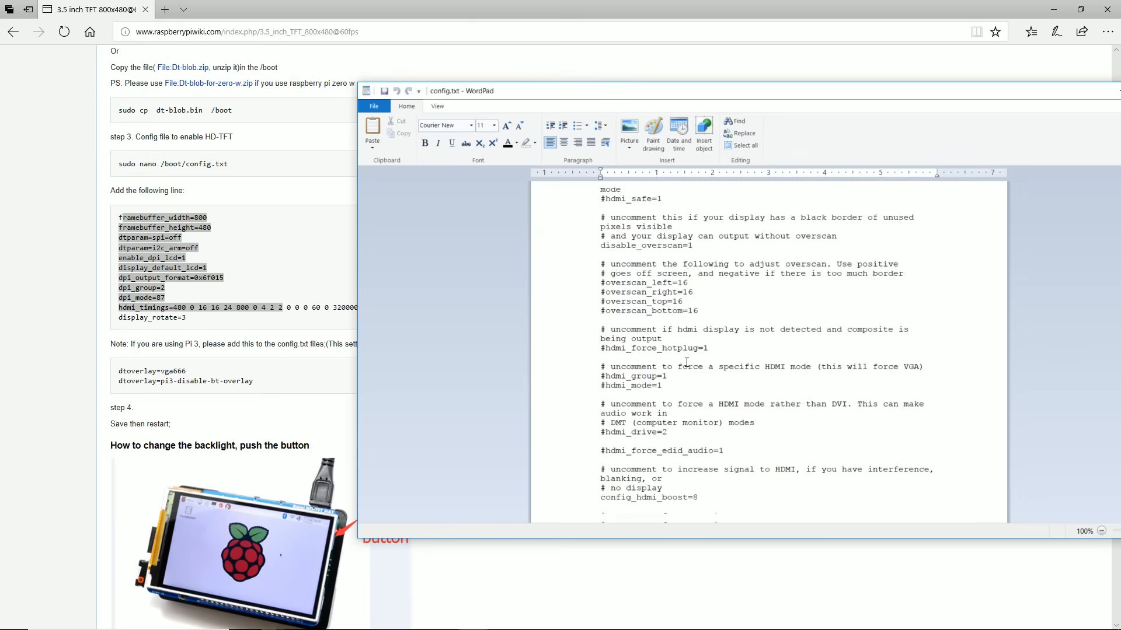
pyautogui.scroll(-3)
pyautogui.write(' numbers if console')
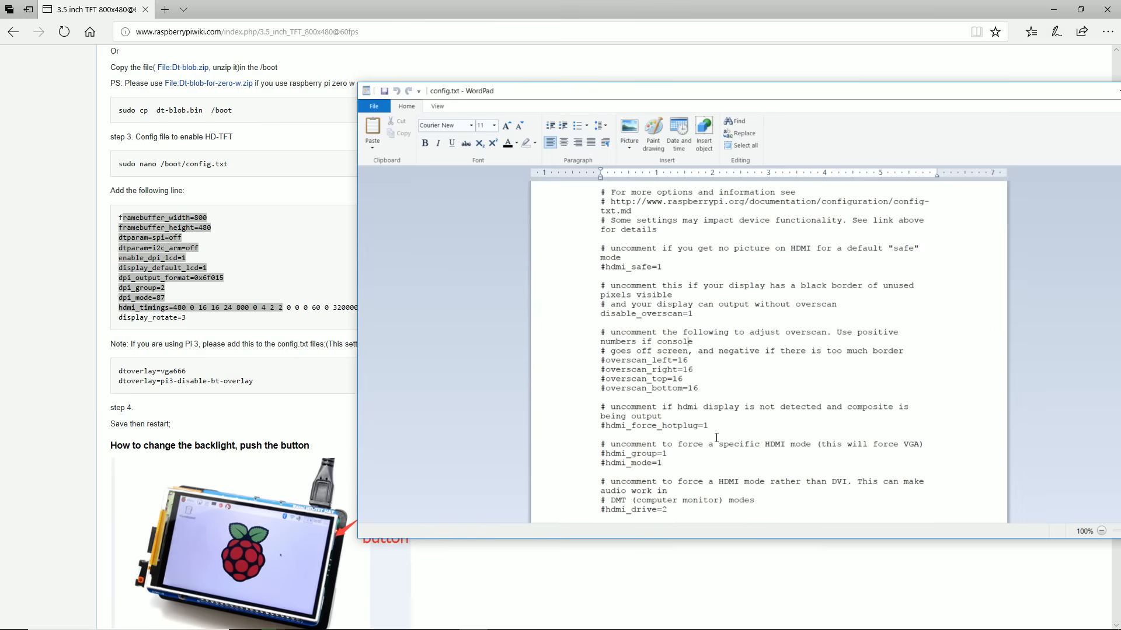
pyautogui.scroll(-3)
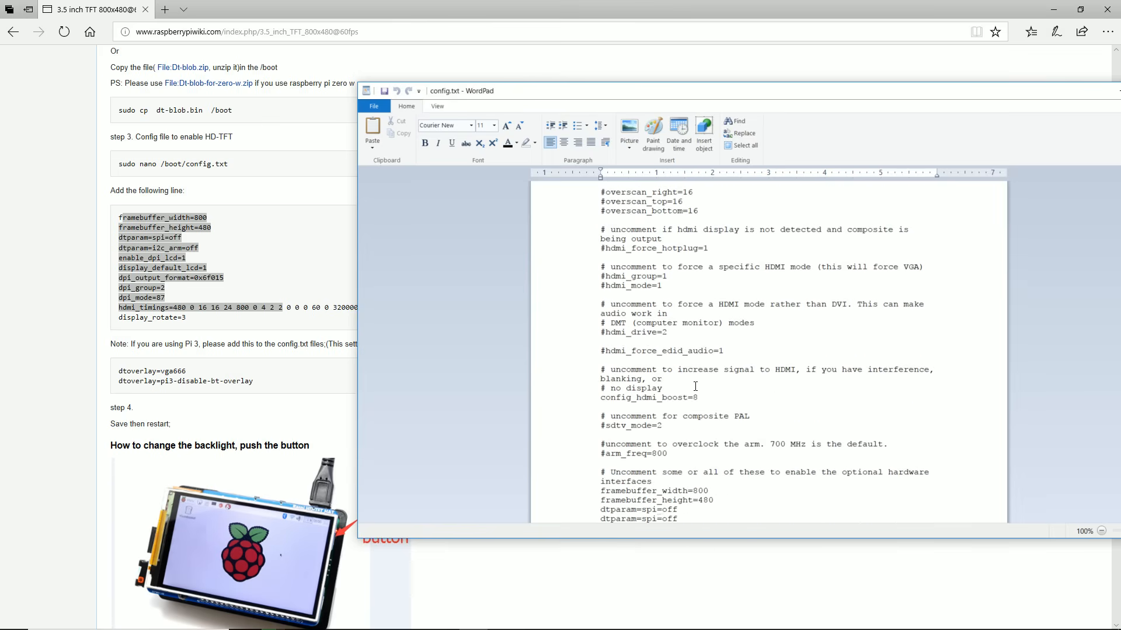
pyautogui.scroll(-3)
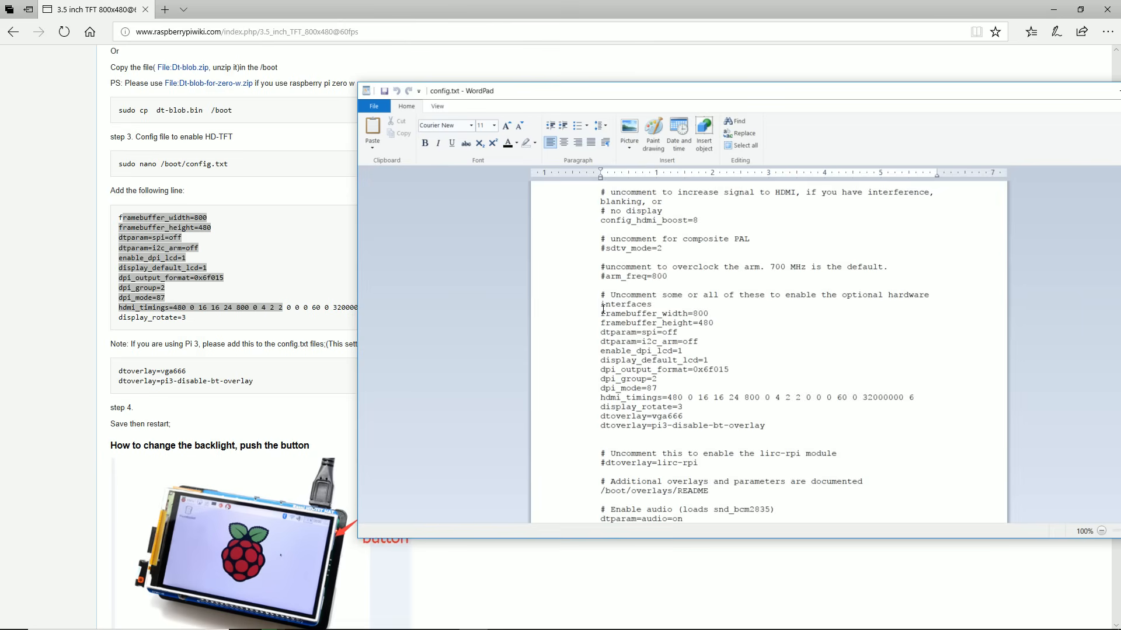
pyautogui.moveTo(600, 313); pyautogui.dragTo(764, 425)
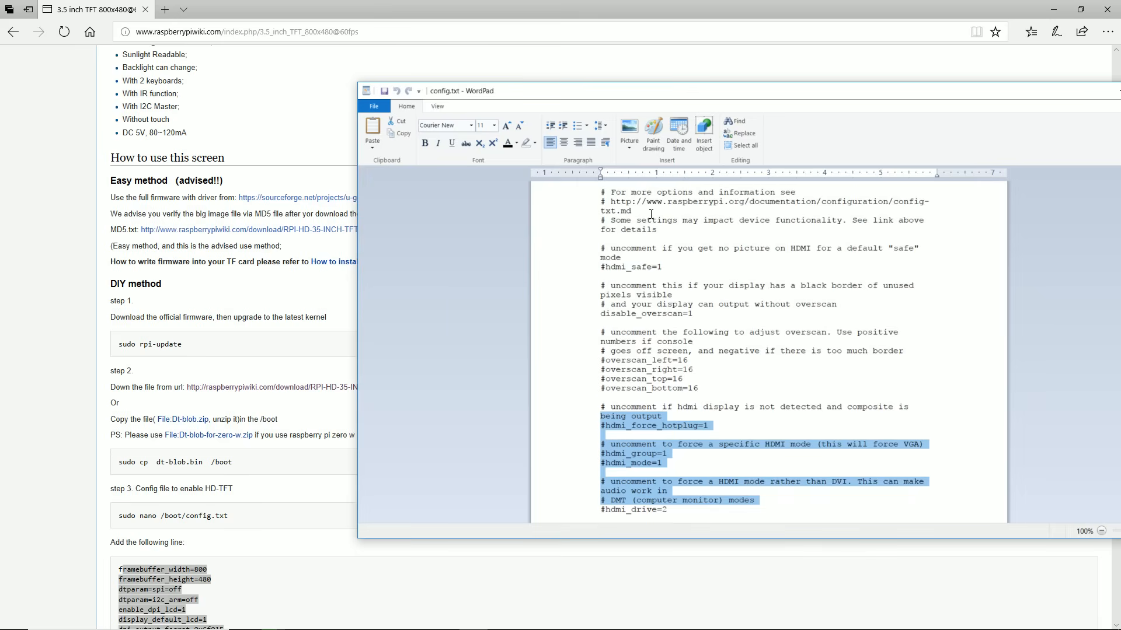
pyautogui.scroll(-3)
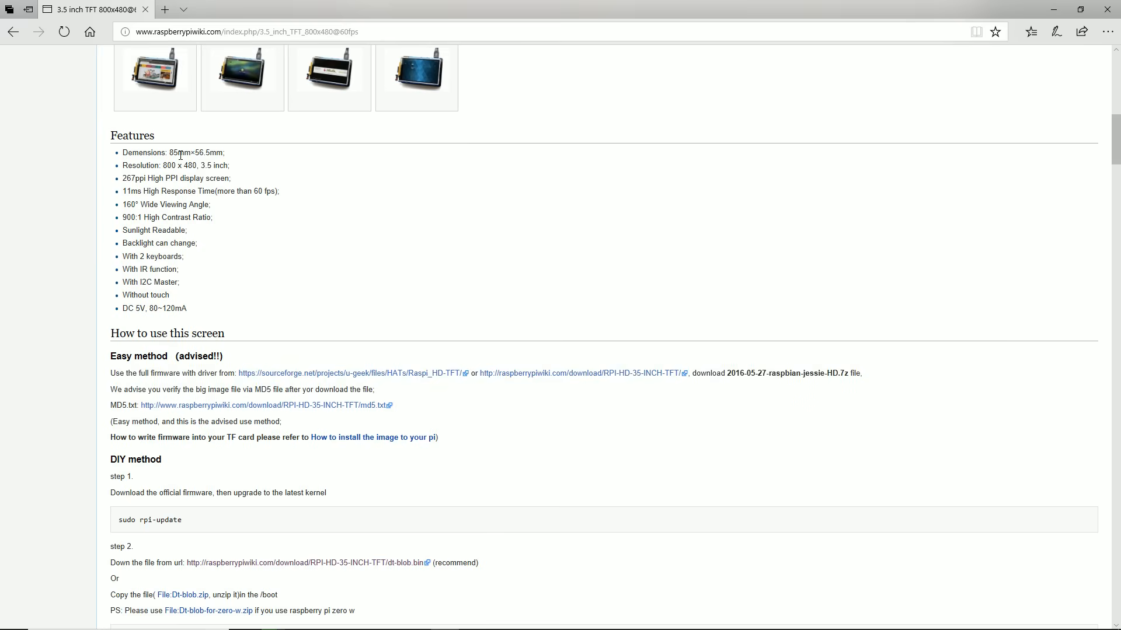
pyautogui.scroll(-3)
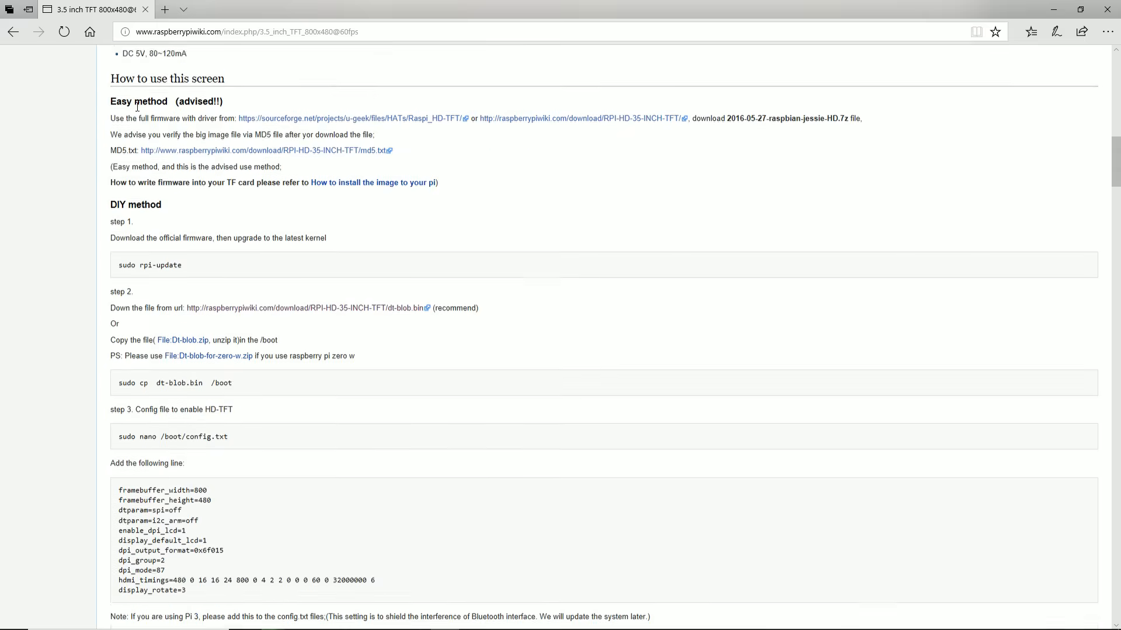
pyautogui.scroll(-3)
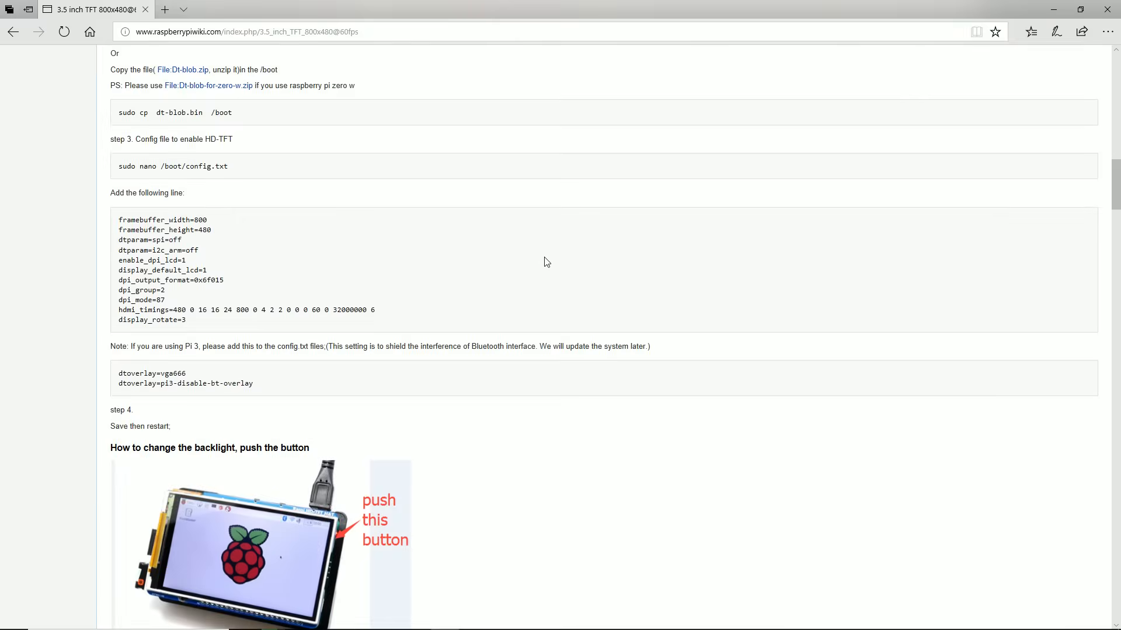
pyautogui.scroll(-3)
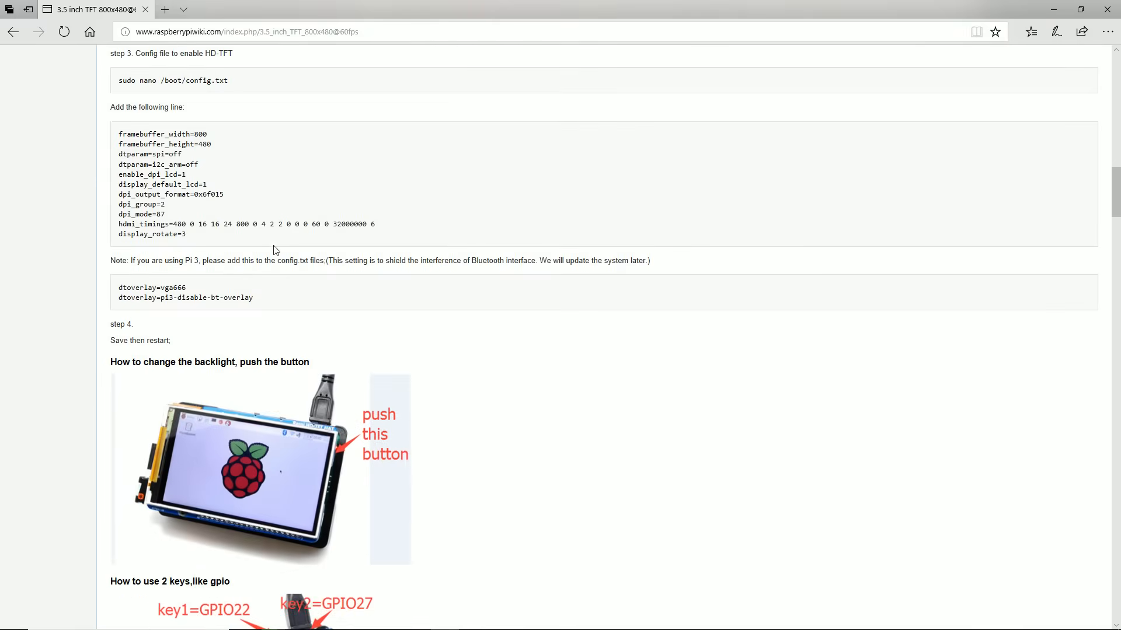
pyautogui.scroll(-3)
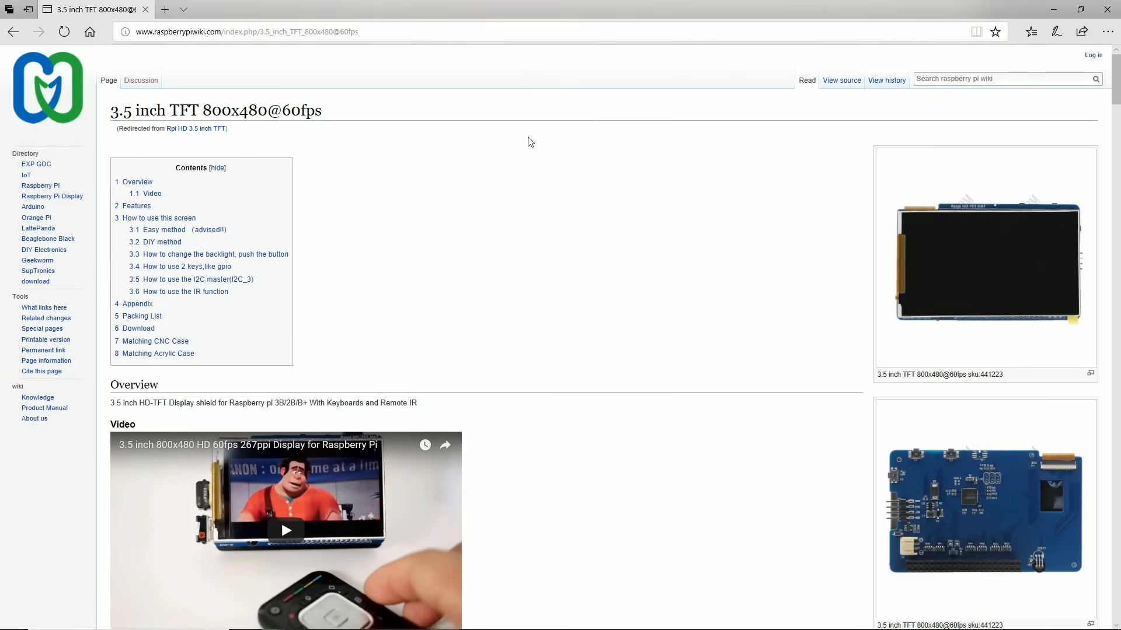
pyautogui.scroll(-3)
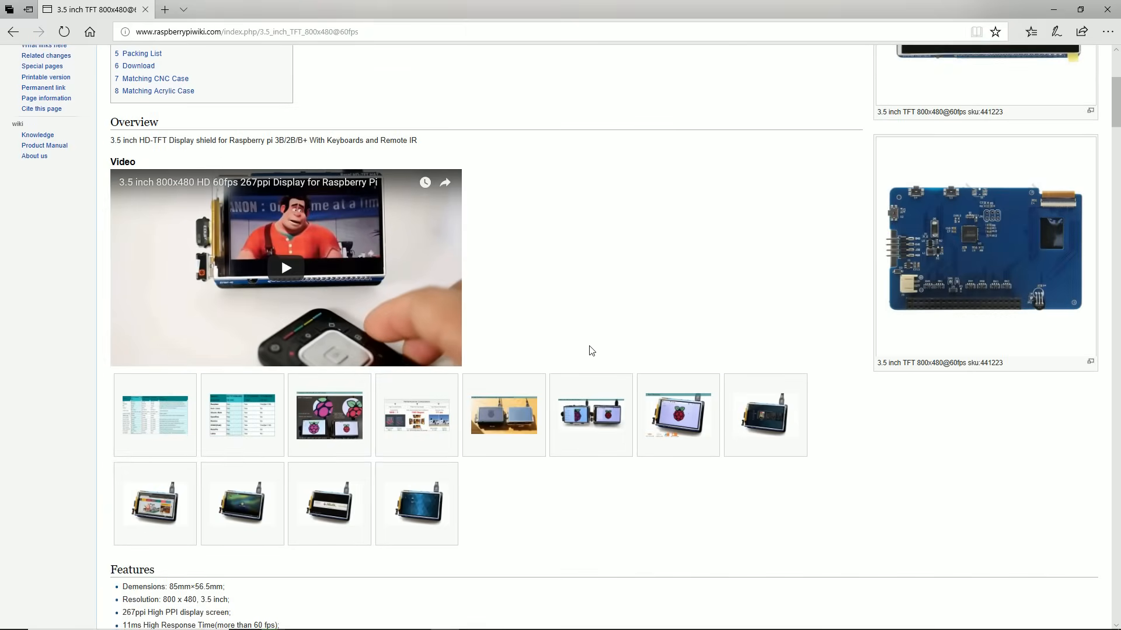
pyautogui.scroll(-3)
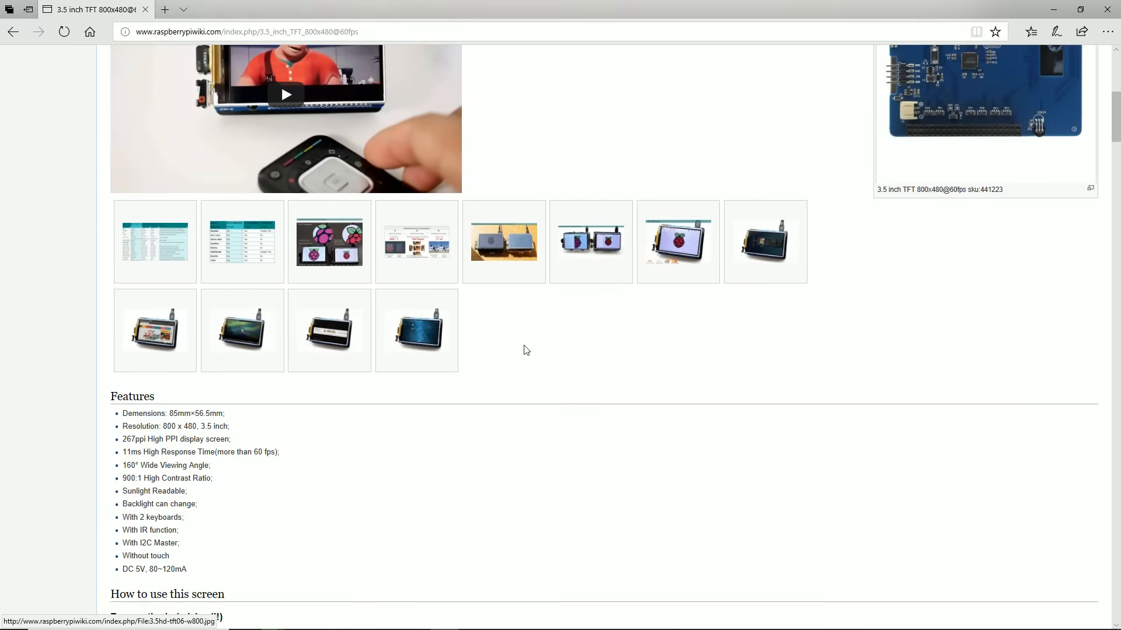
pyautogui.scroll(-3)
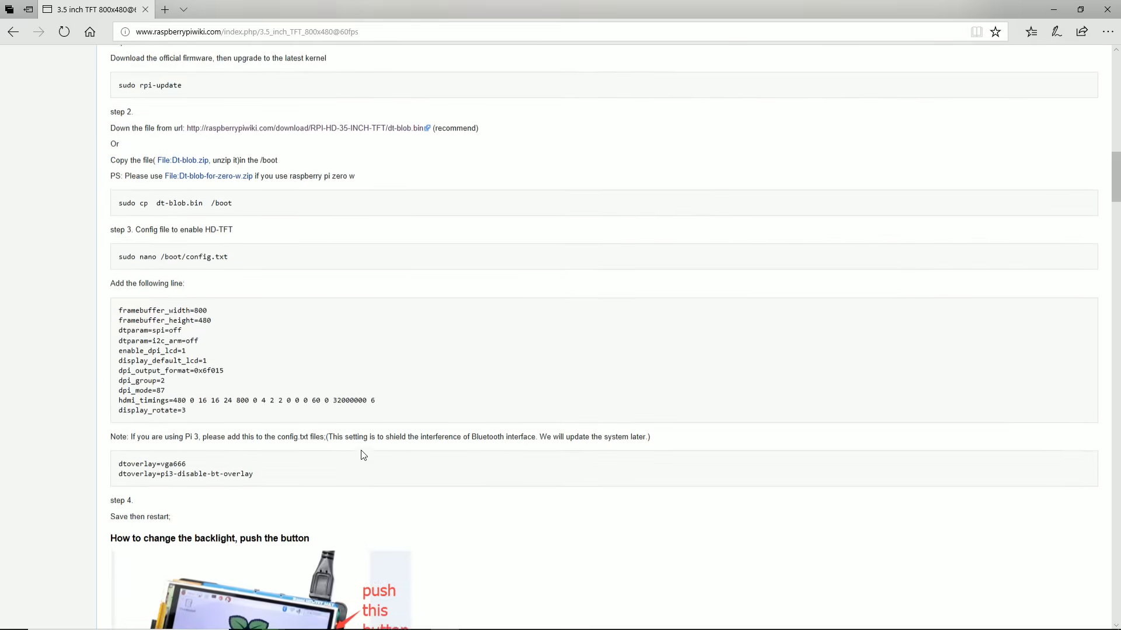